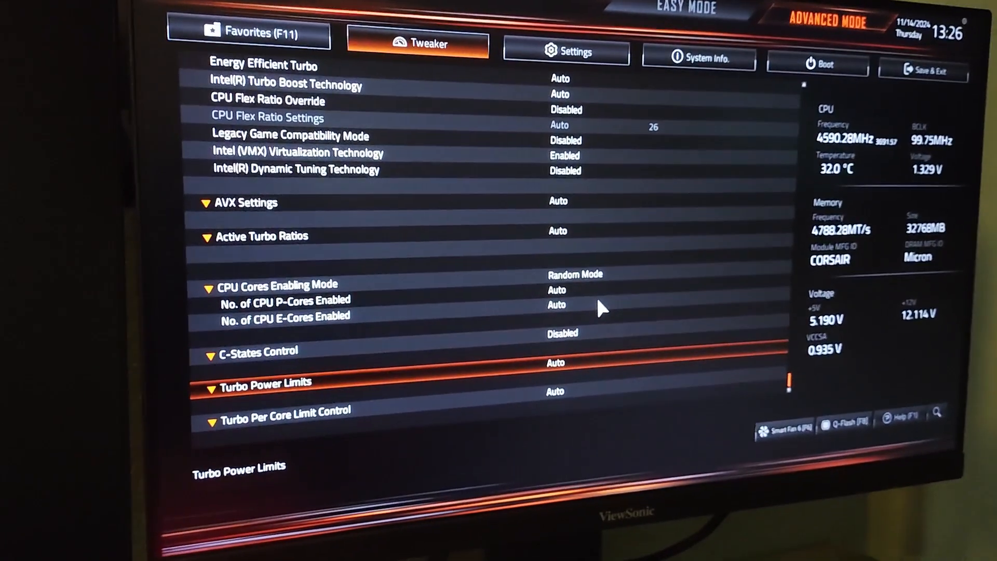
Save the changes (C-States disabled, Fast Boot Ultra Fast) via Save & Exit Setup and reset the PC.
scroll("up", 3)
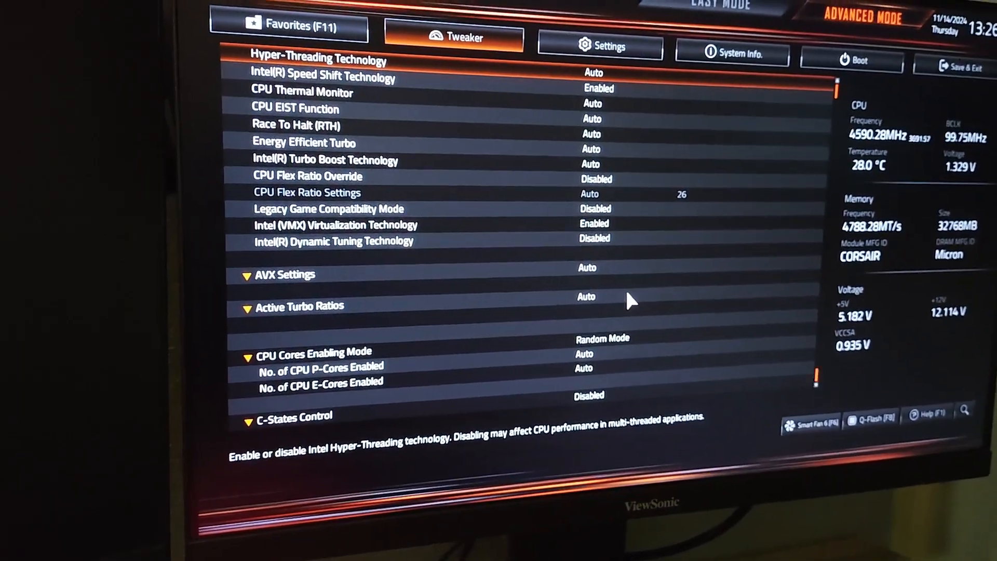
scroll("down", 3)
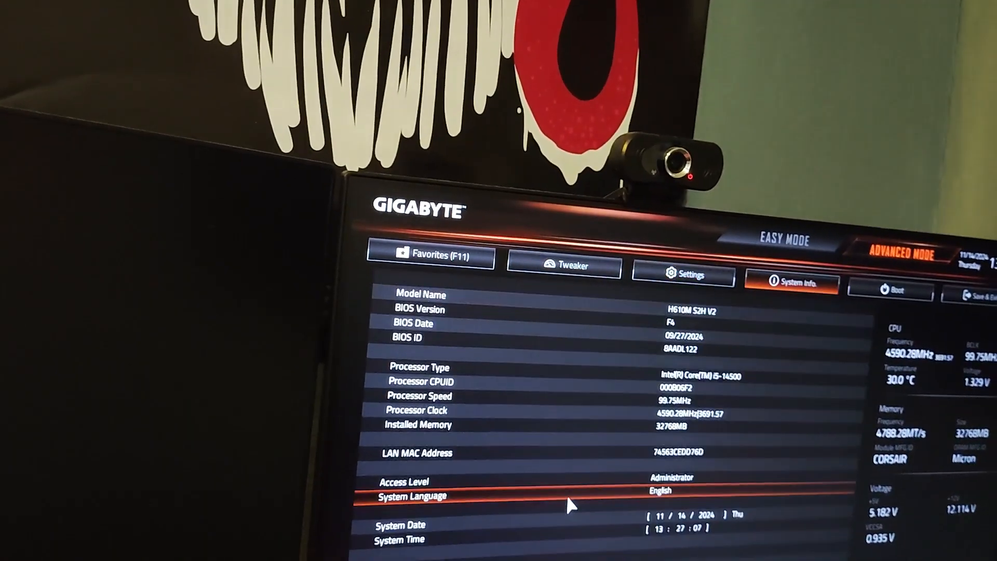
left_click(837, 196)
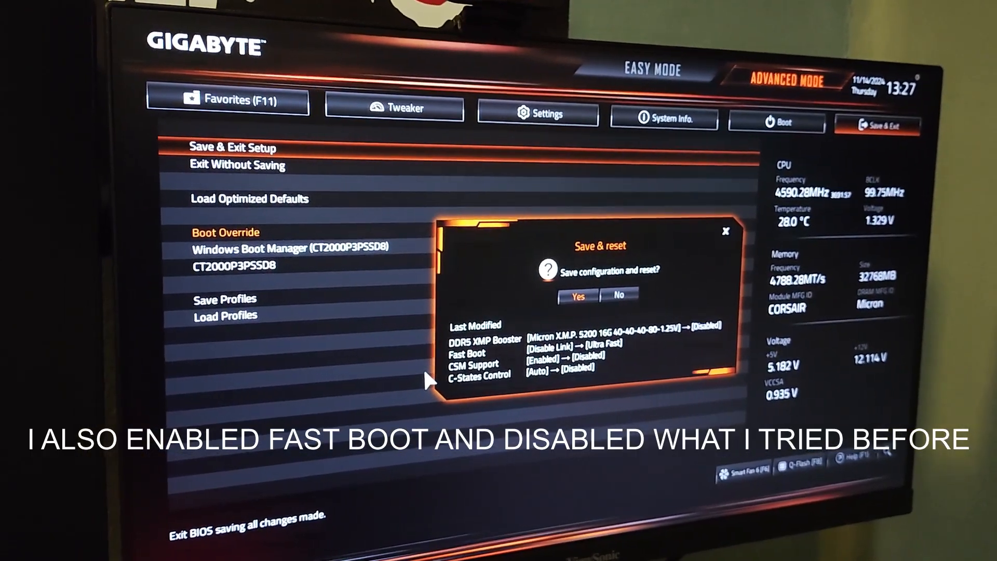
left_click(576, 296)
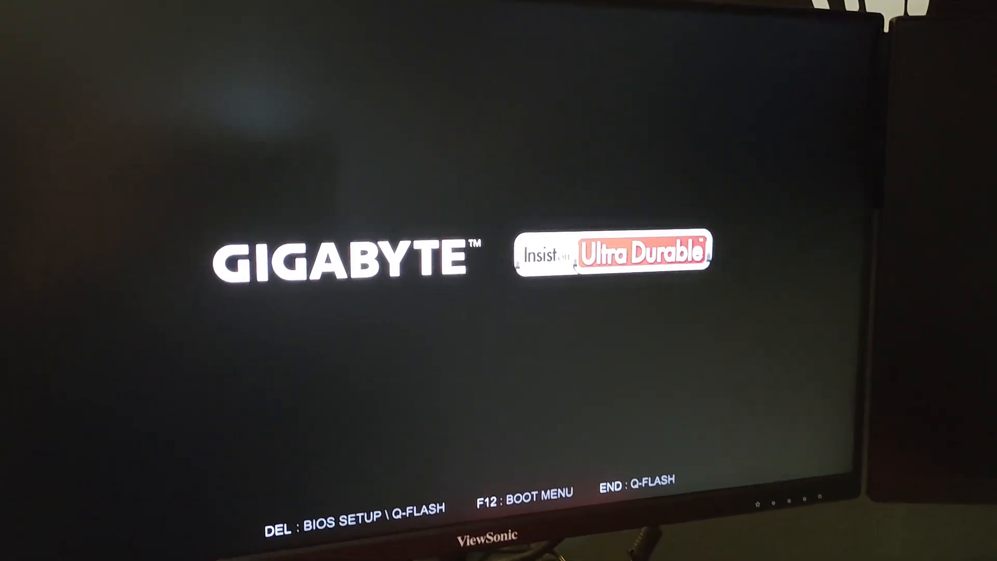